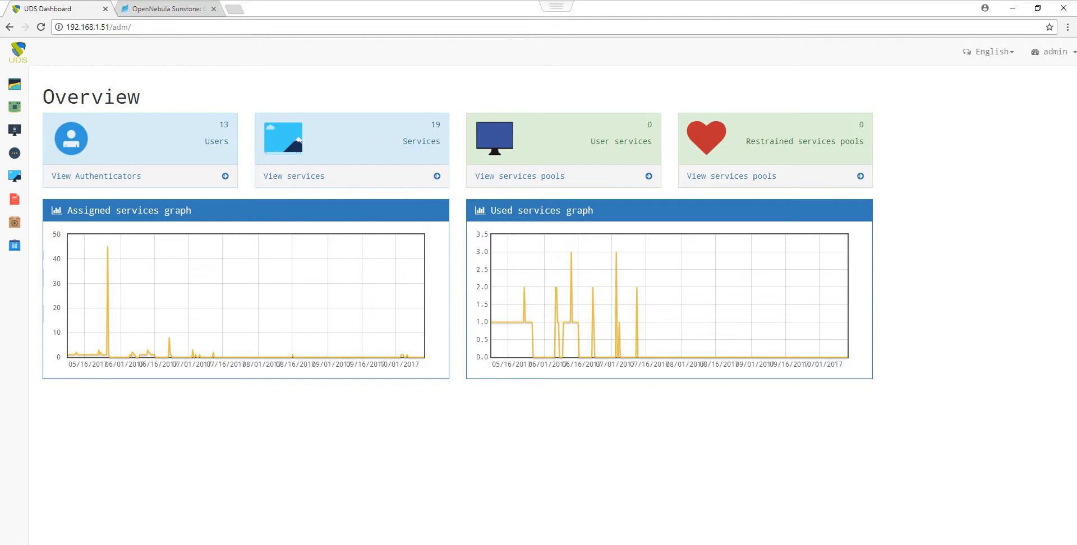
mouse_move(517, 142)
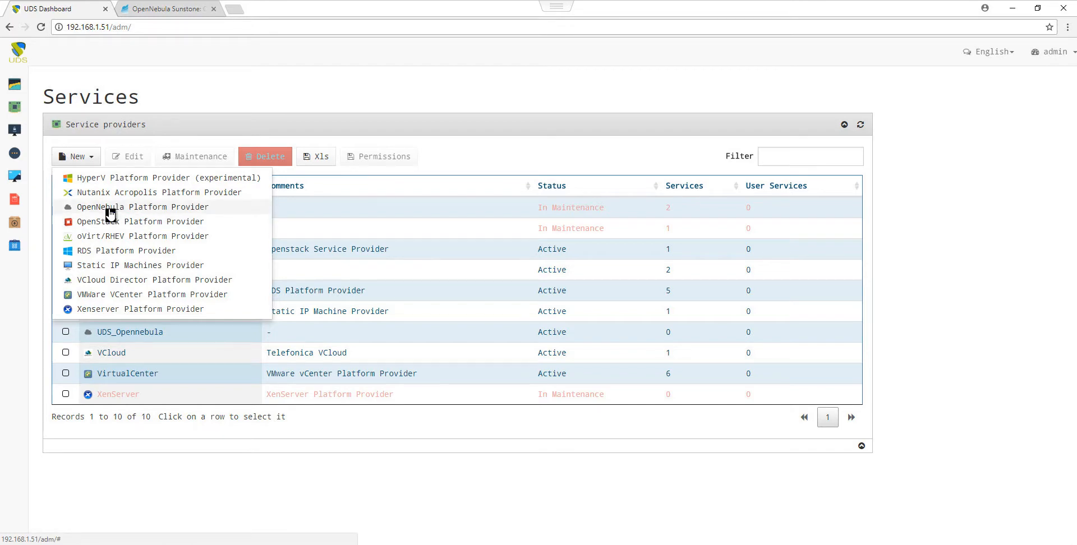
Create OpenNebula provider UDS_VDI_Cloud on host 192.168.1.138, port 2633, oneadmin, test connection and save.
left_click(141, 206)
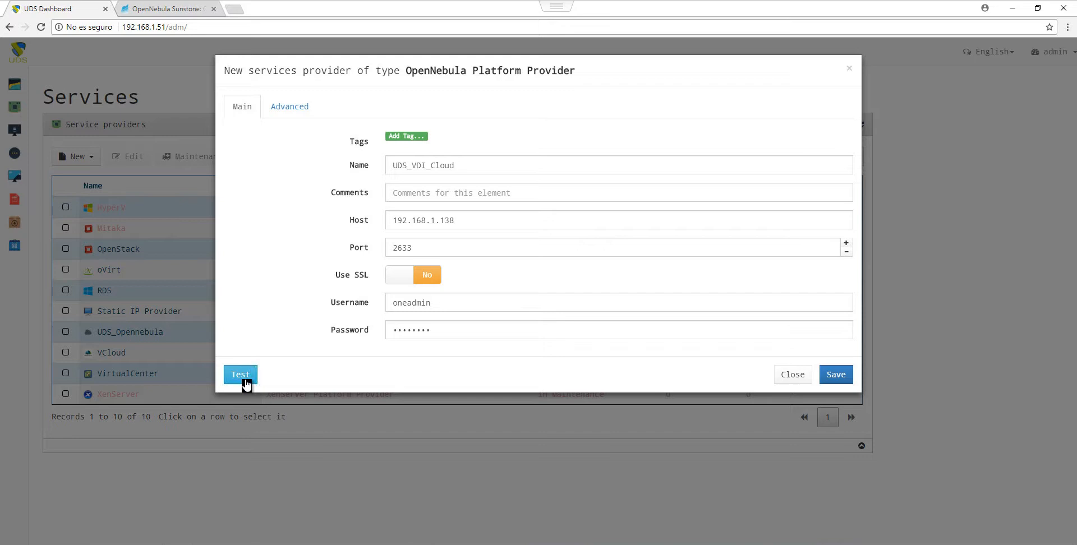
left_click(240, 375)
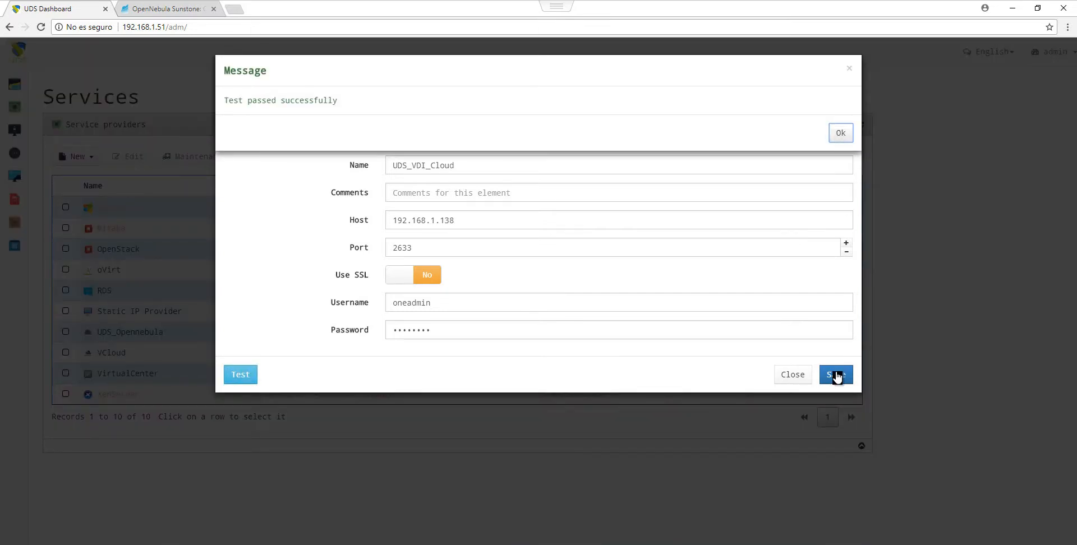
left_click(835, 375)
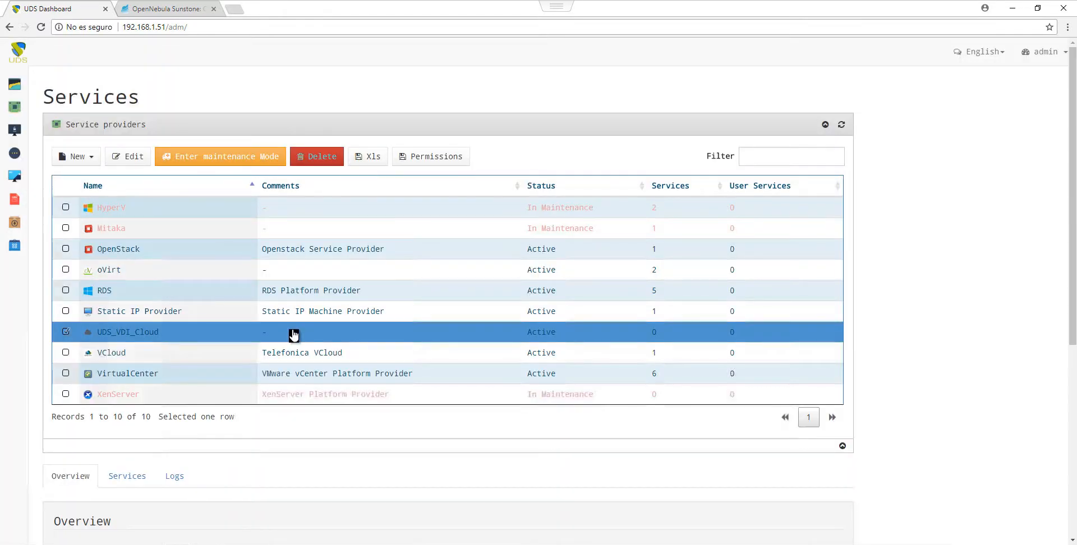
mouse_move(187, 339)
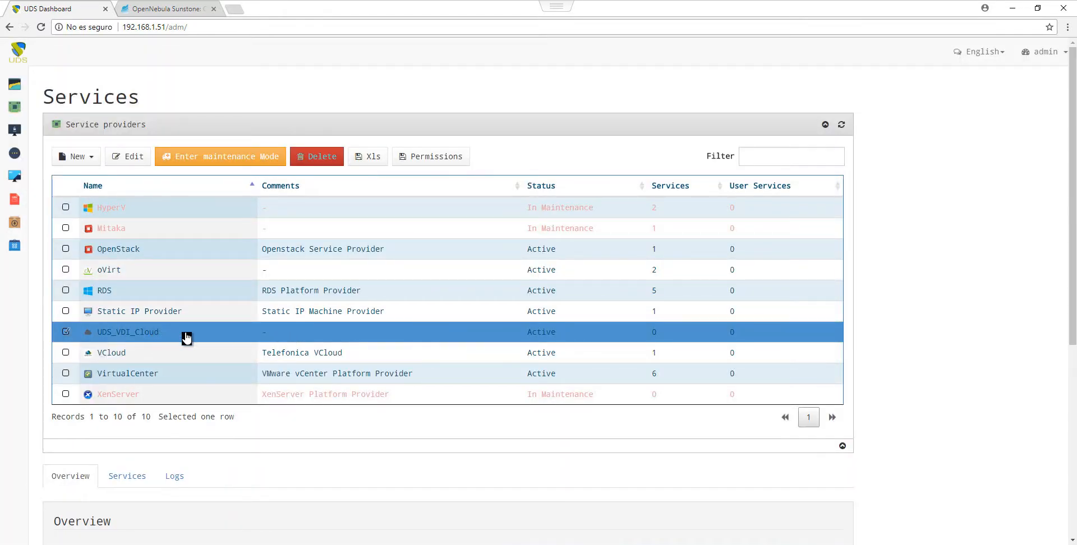
Create OpenNebula live-images service UDS_VDI on the Ubuntu 16.04 template and save it.
scroll("down", 3)
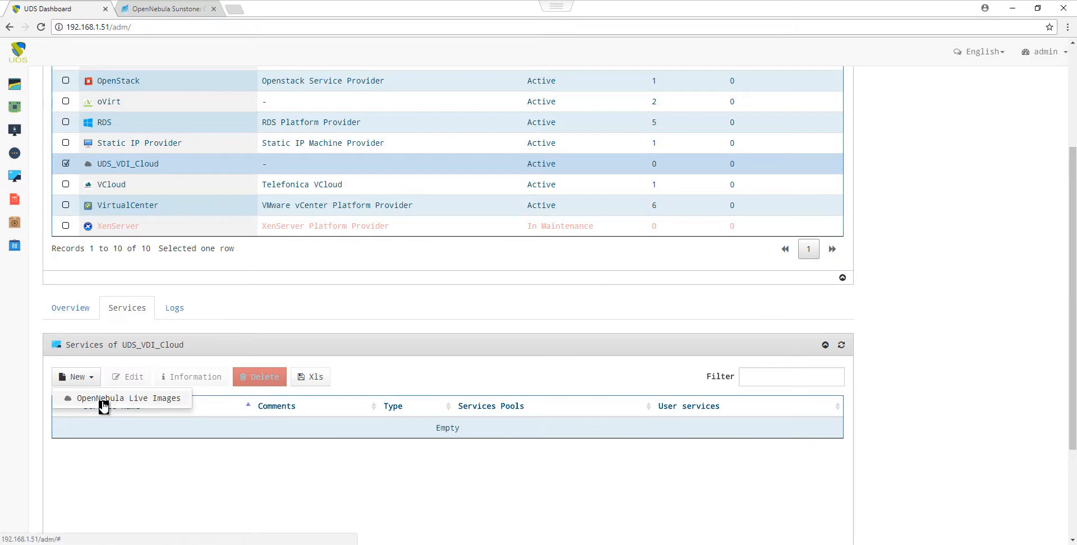
left_click(128, 398)
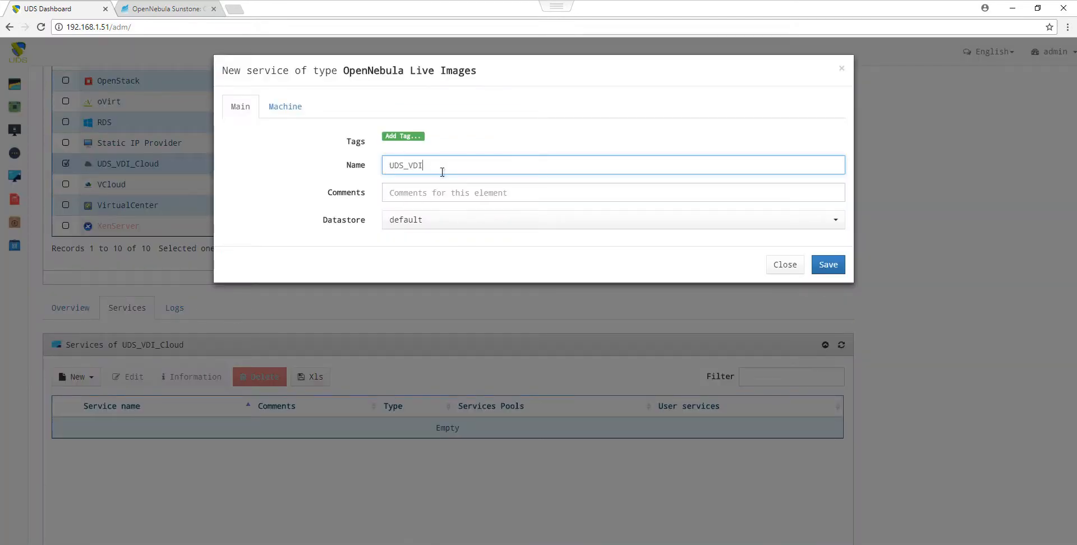
mouse_move(284, 107)
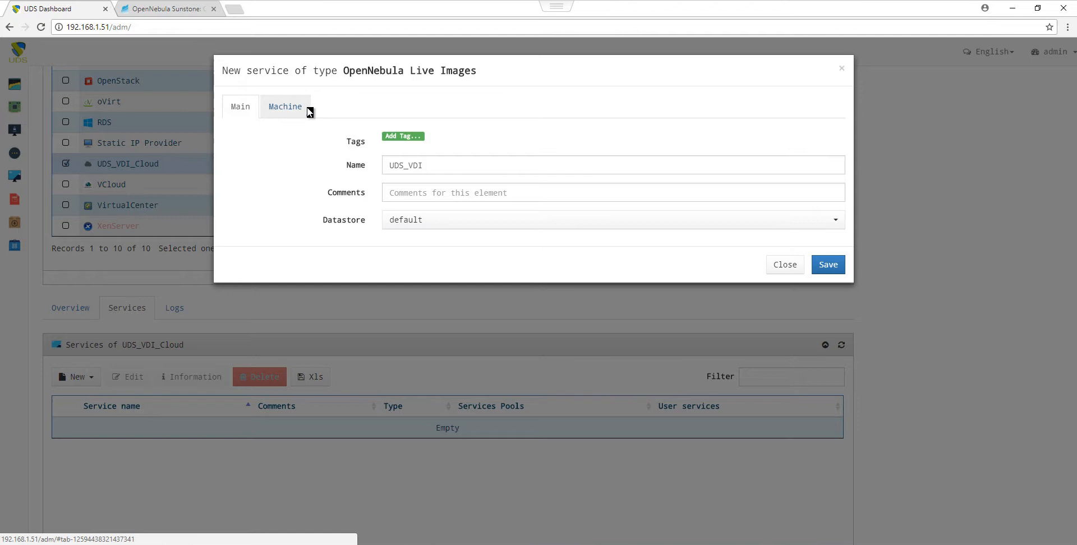
left_click(283, 107)
type("UDS_VDI")
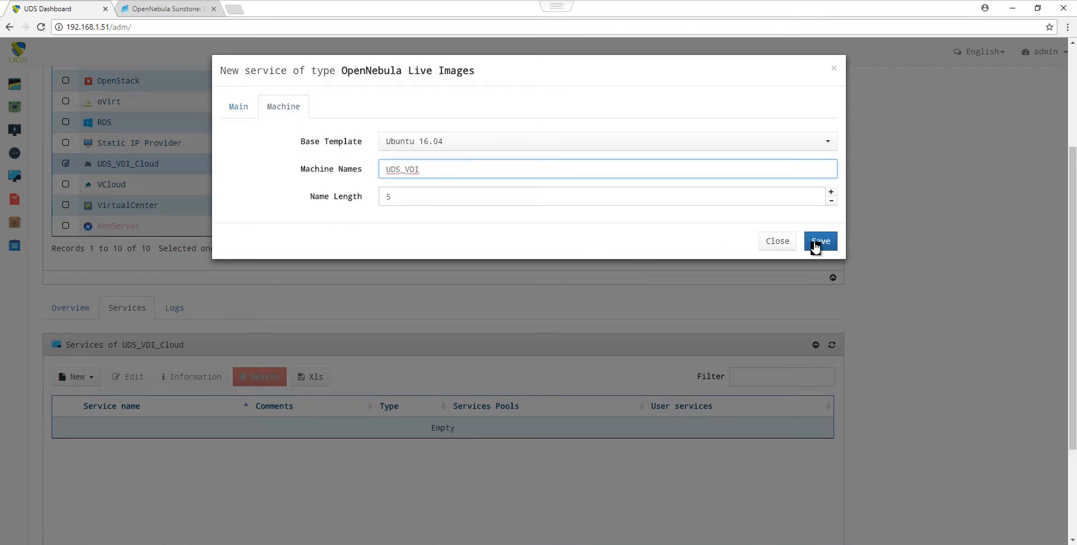
left_click(819, 241)
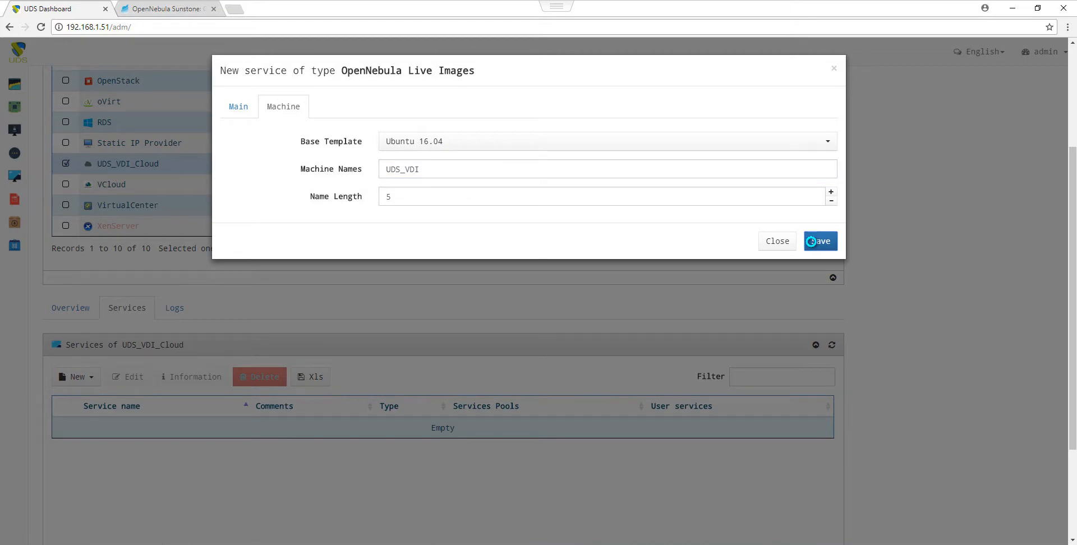
Create pool UDS_VDI_Opennebula on UDS_VDI_Cloud\UDS_VDI with 3 initial and maximum services, saved.
left_click(818, 240)
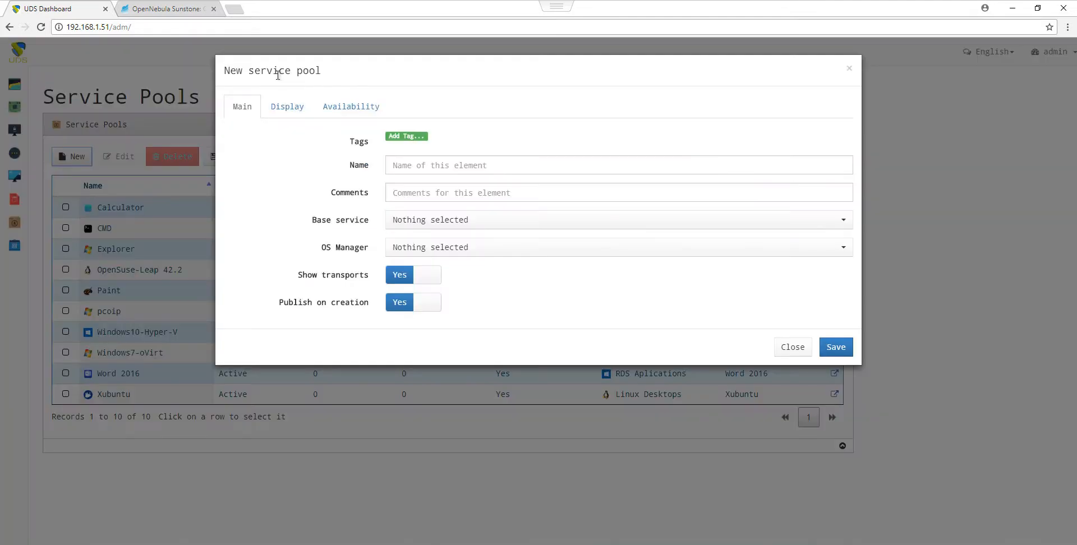
type("UDS_VDI_Opennebula")
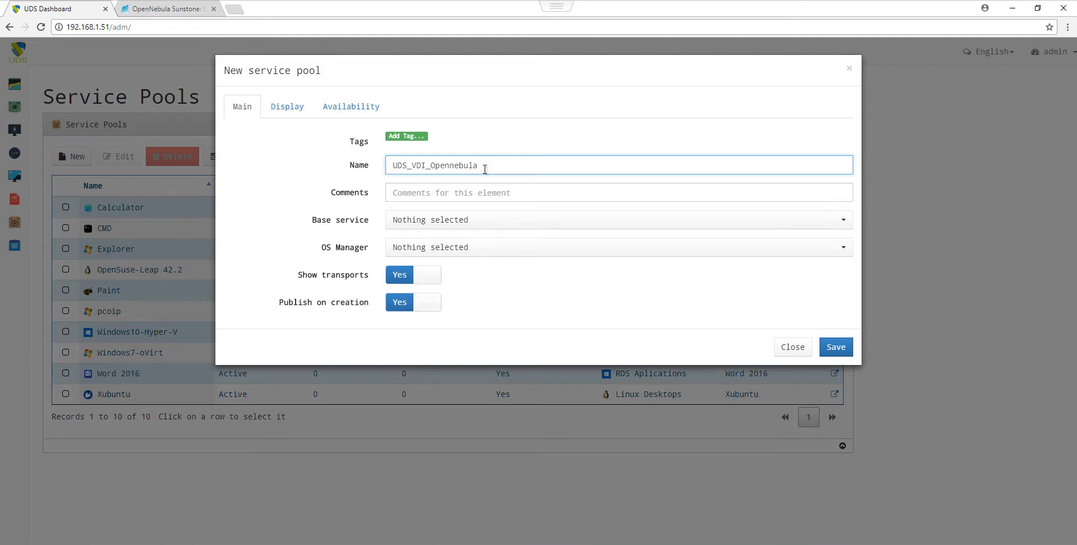
left_click(617, 220)
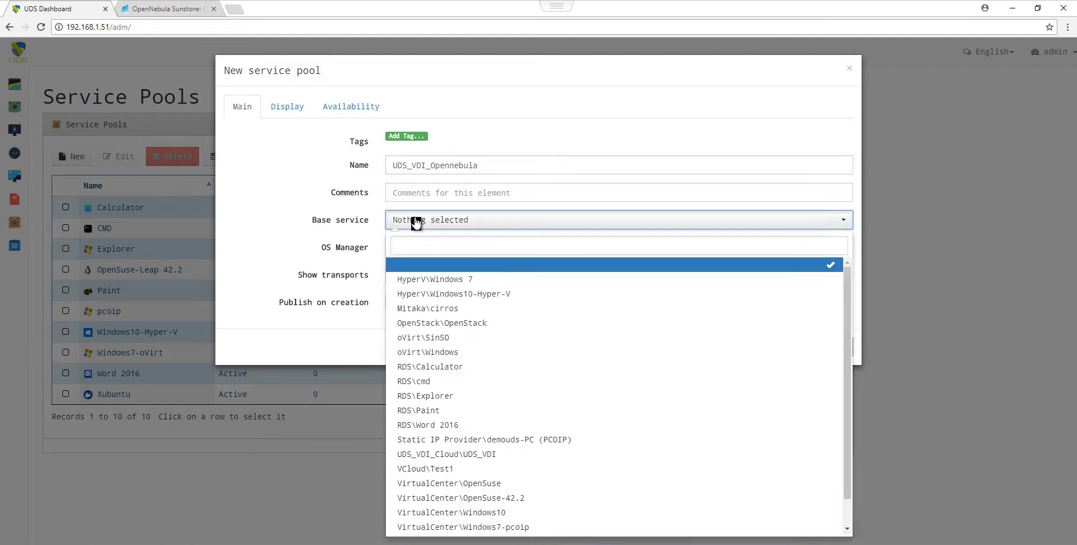
left_click(445, 454)
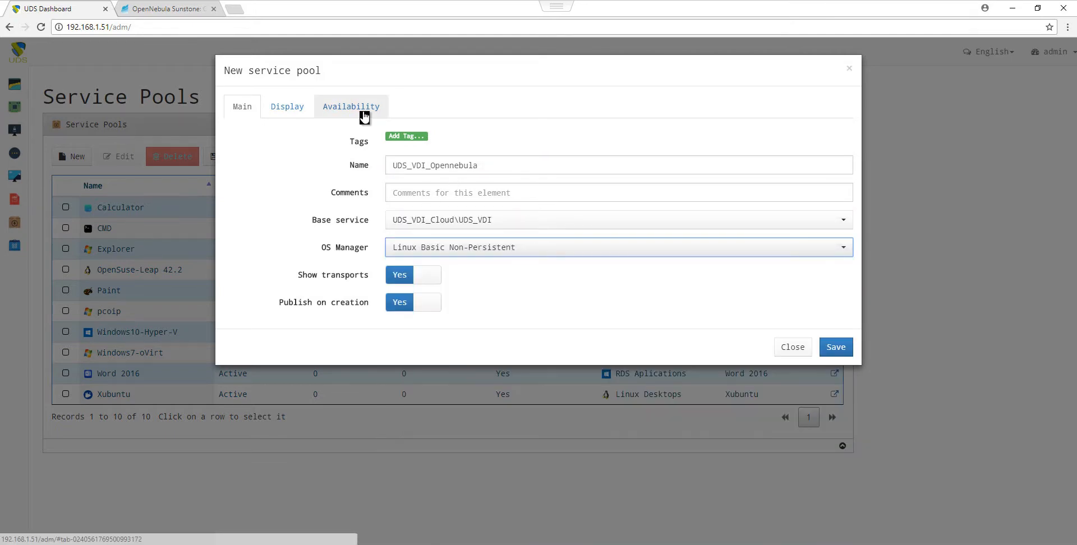
left_click(351, 107)
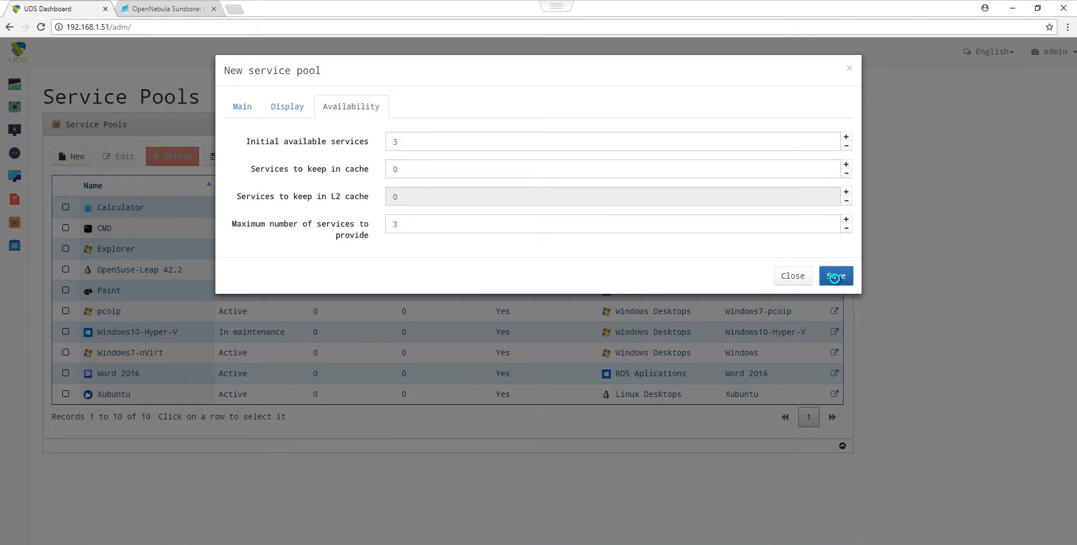
left_click(834, 275)
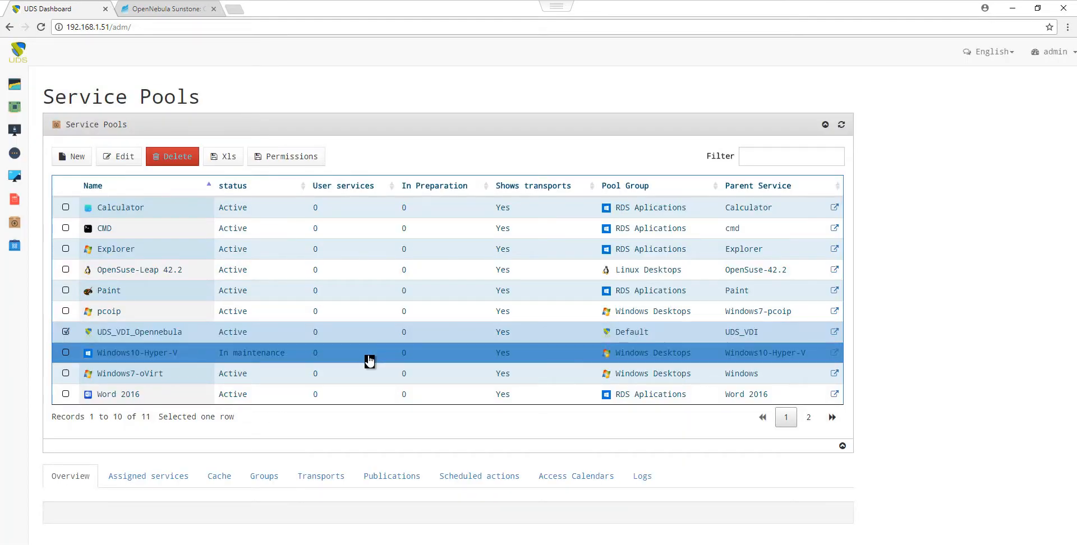
Select the UDS_VDI_Opennebula pool and view its publications, revision 1 in preparation.
left_click(391, 364)
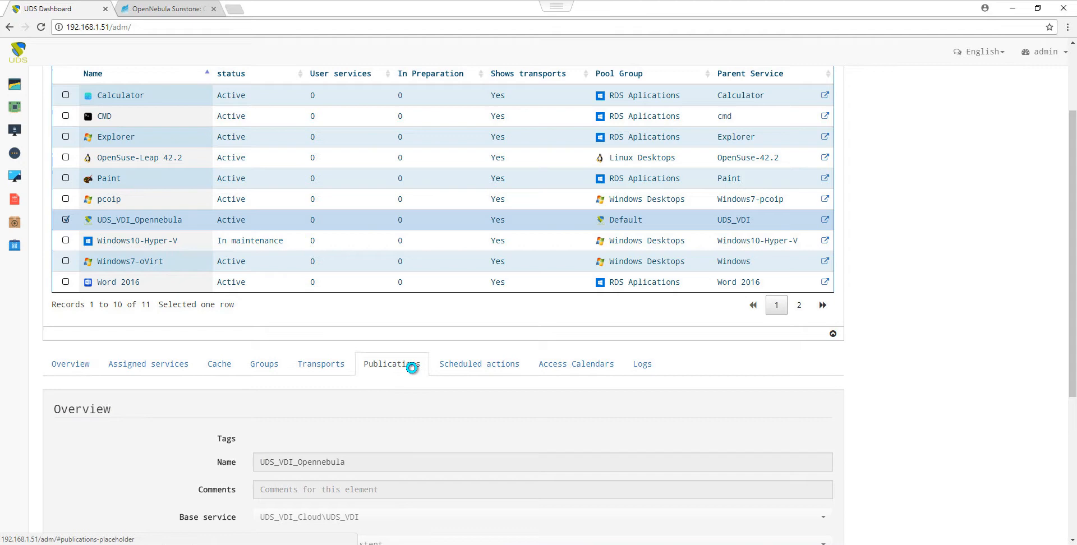
left_click(391, 363)
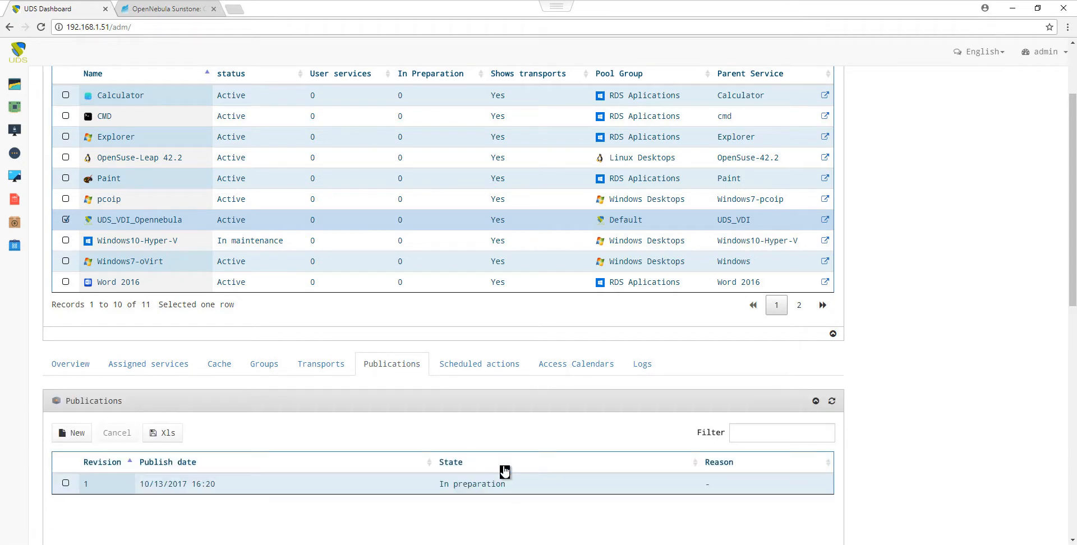
mouse_move(144, 84)
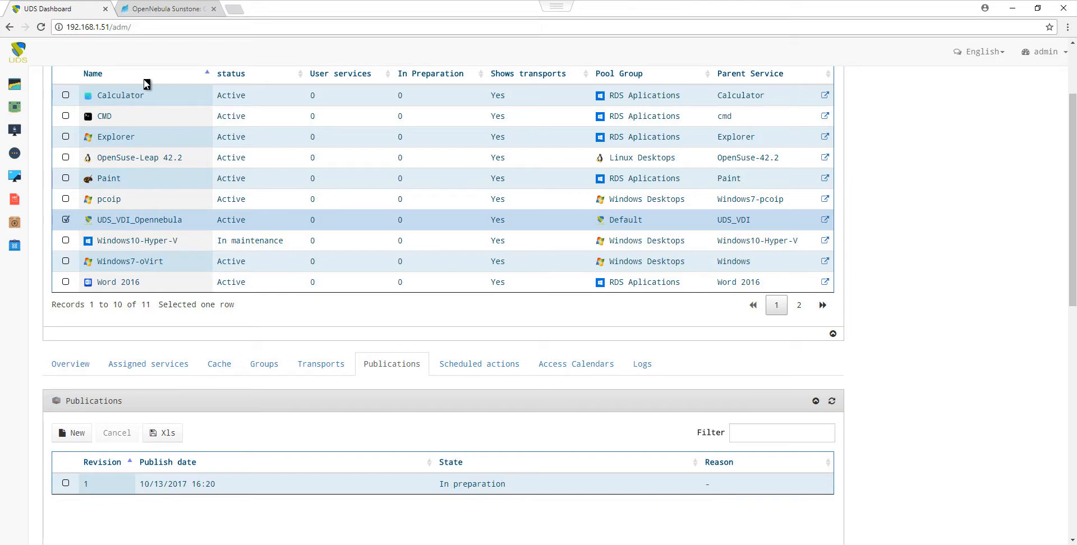
Check Sunstone VM templates for UDSP_UDS_VDI_Opennebula-1, then return to UDS.
left_click(165, 8)
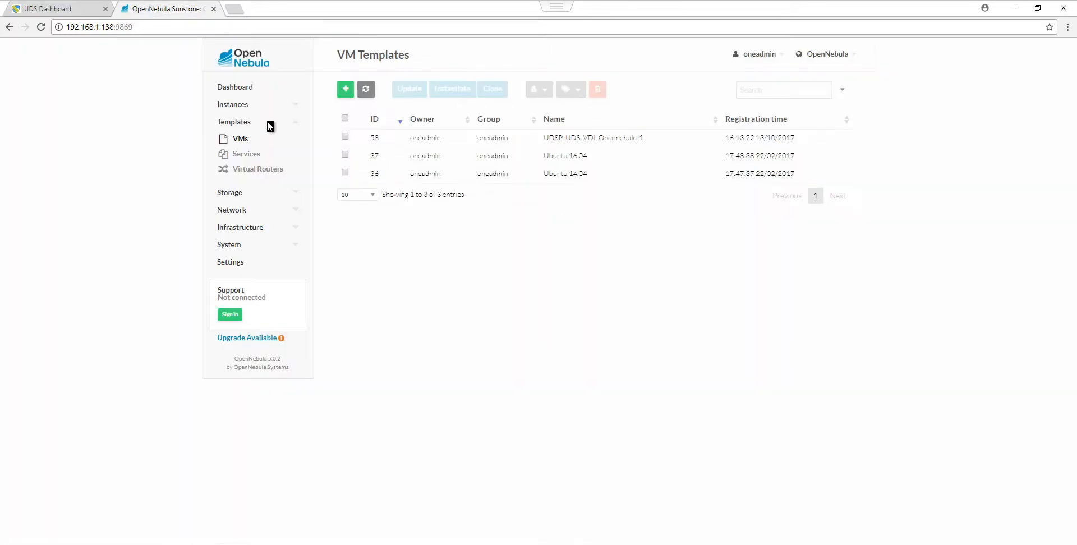
mouse_move(670, 149)
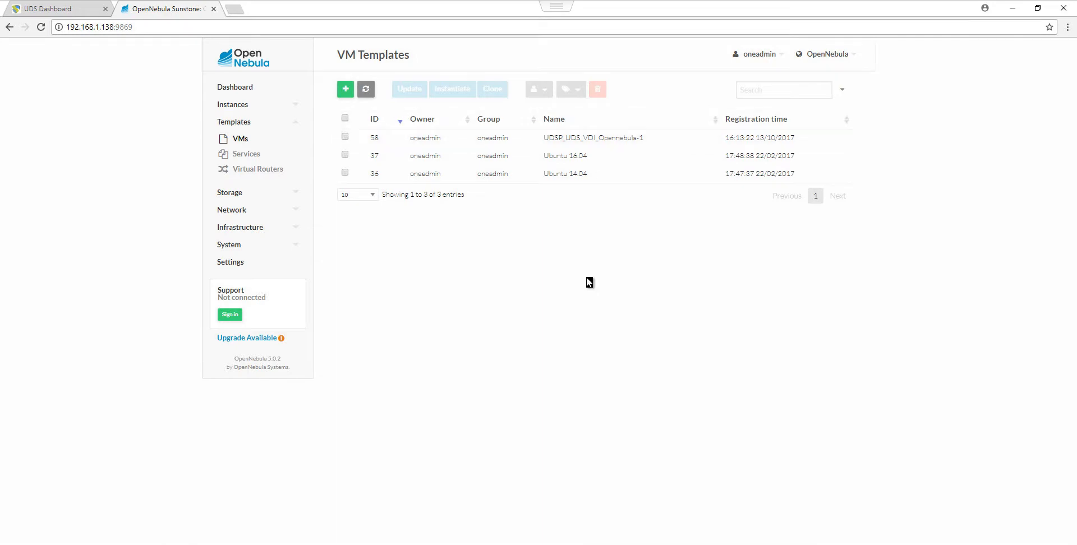
left_click(55, 8)
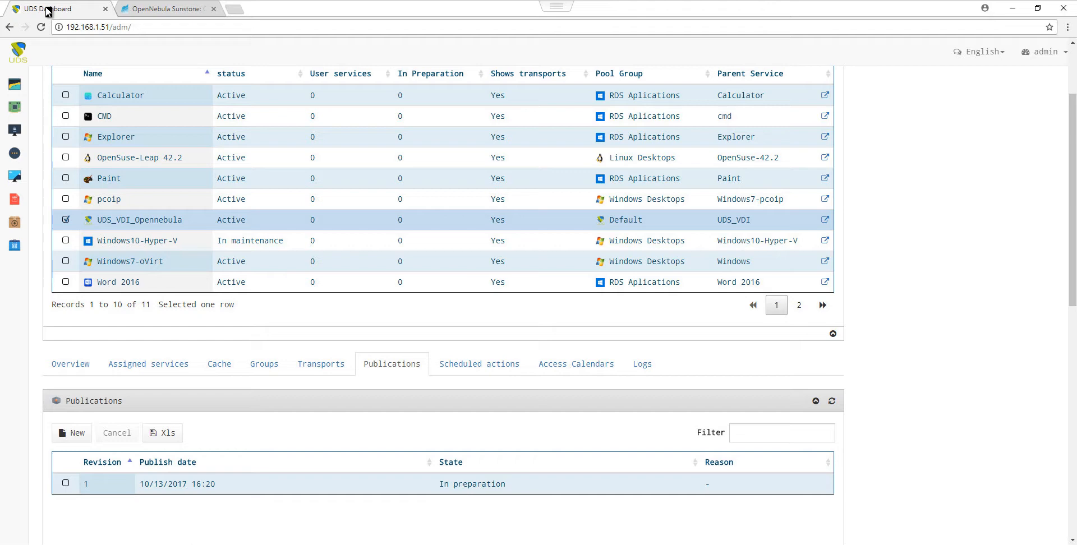
Add the RDP Xubuntu transport to the pool.
left_click(321, 363)
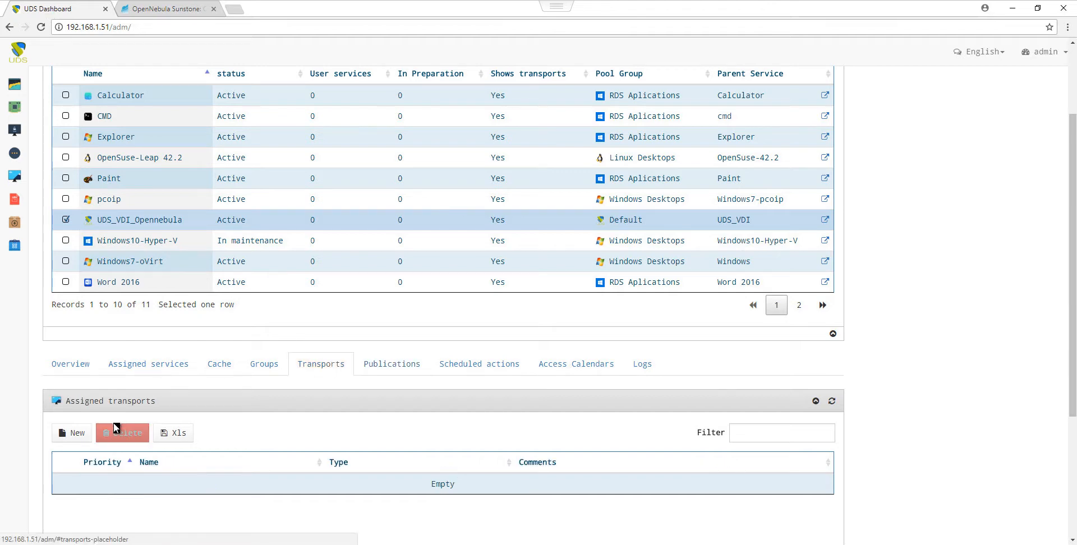
left_click(71, 433)
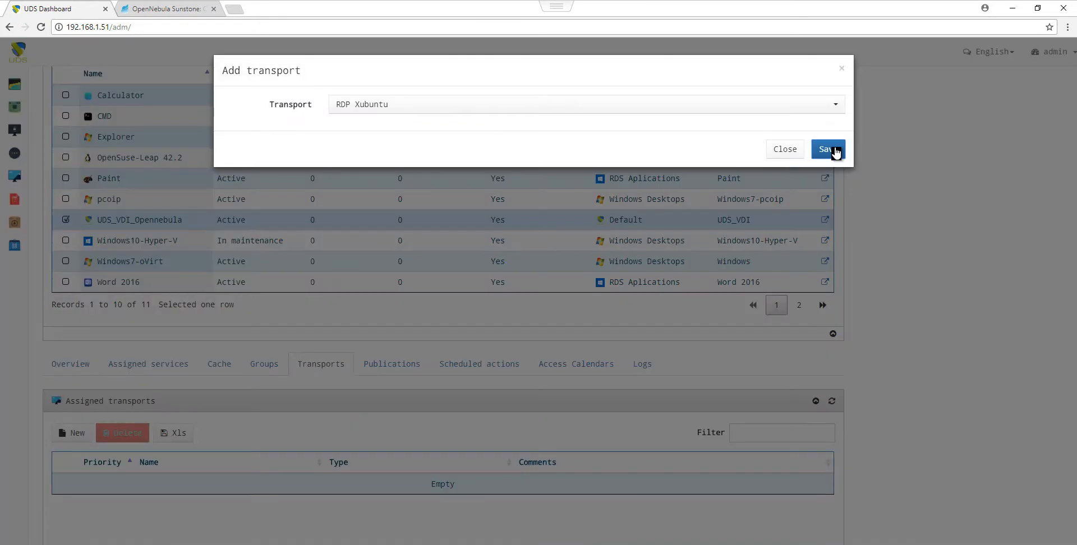
left_click(828, 149)
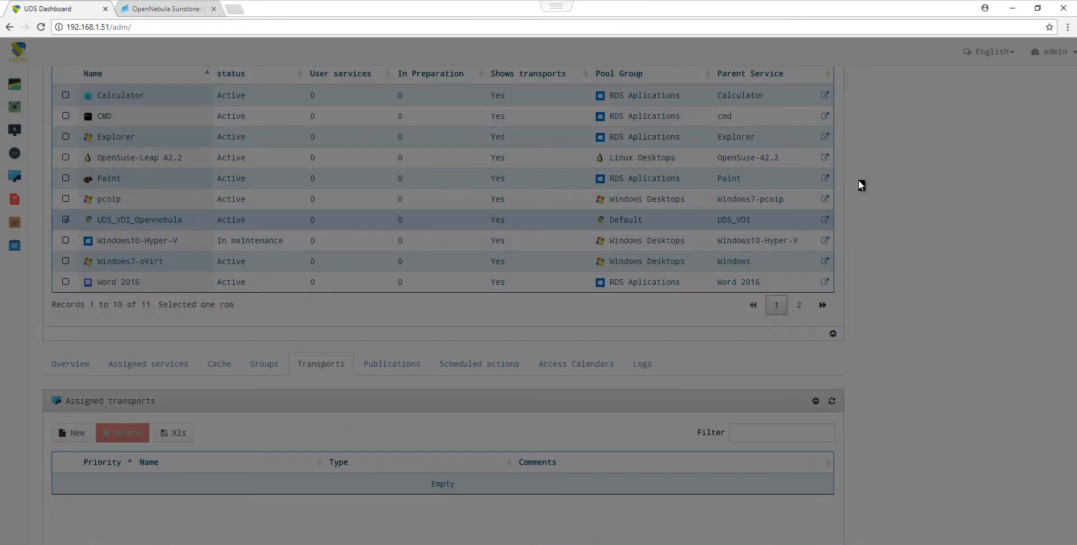
Assign the Internal authenticator's User group to the pool.
left_click(263, 364)
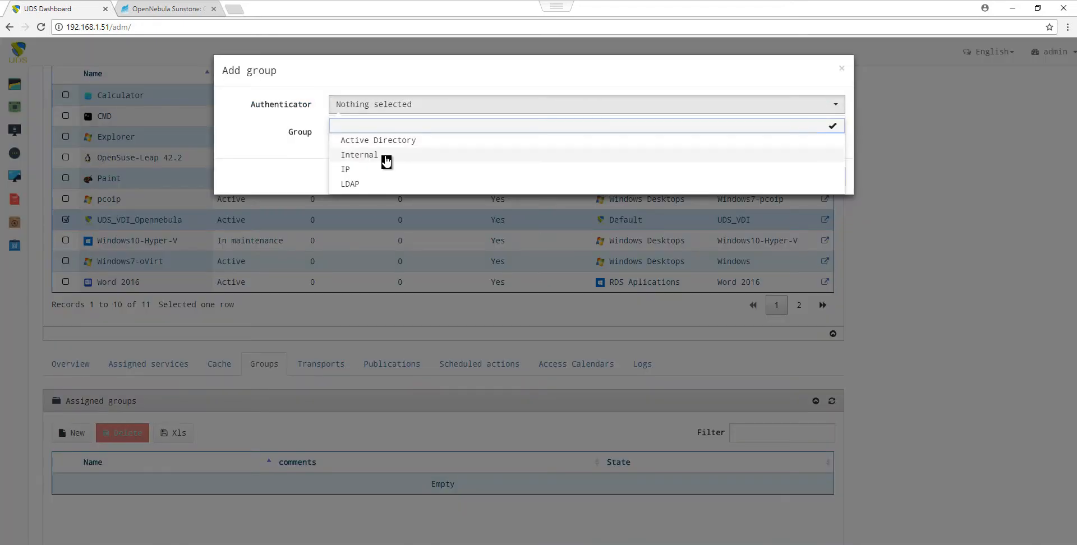
left_click(359, 155)
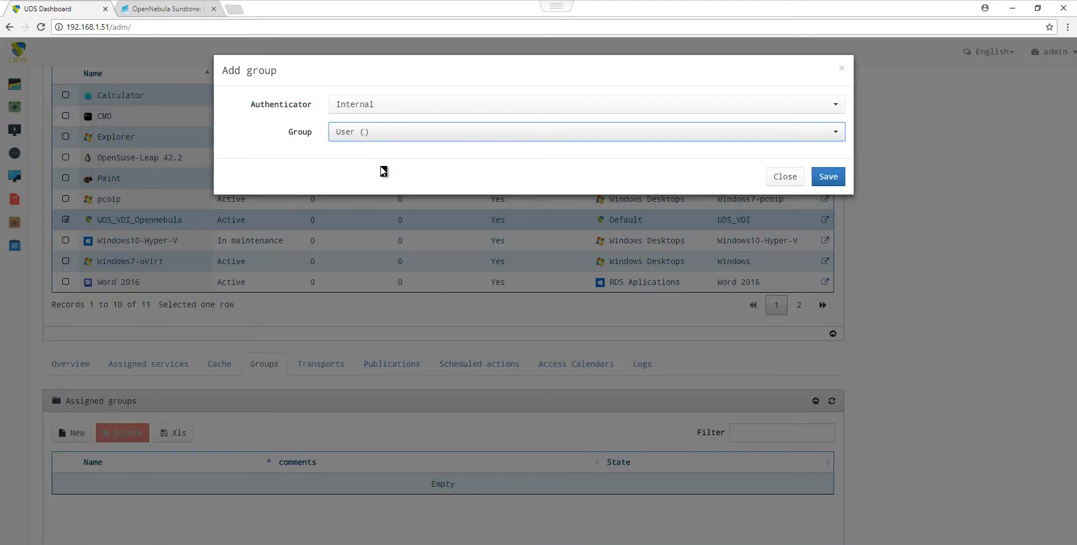
left_click(827, 176)
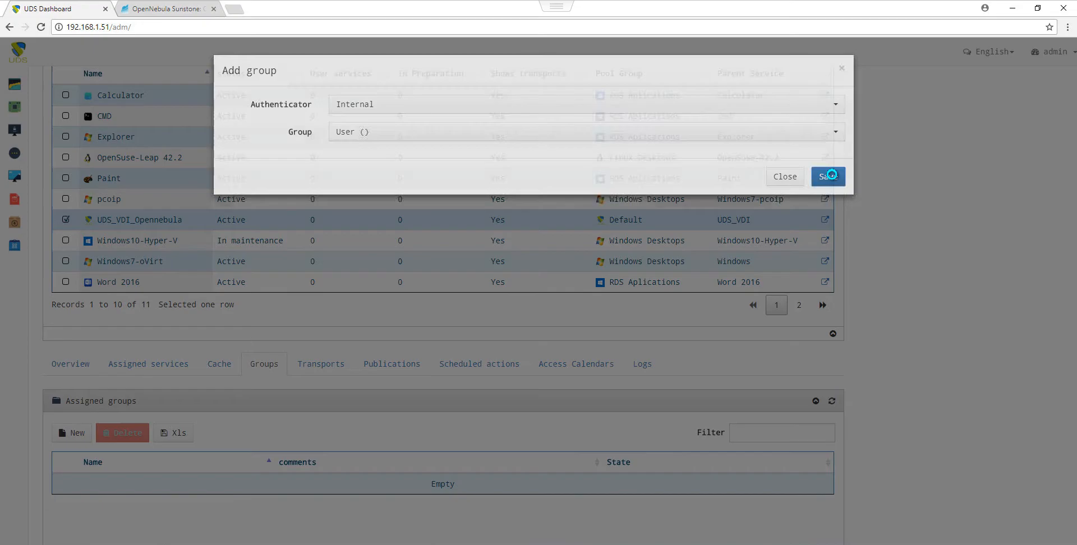
left_click(828, 177)
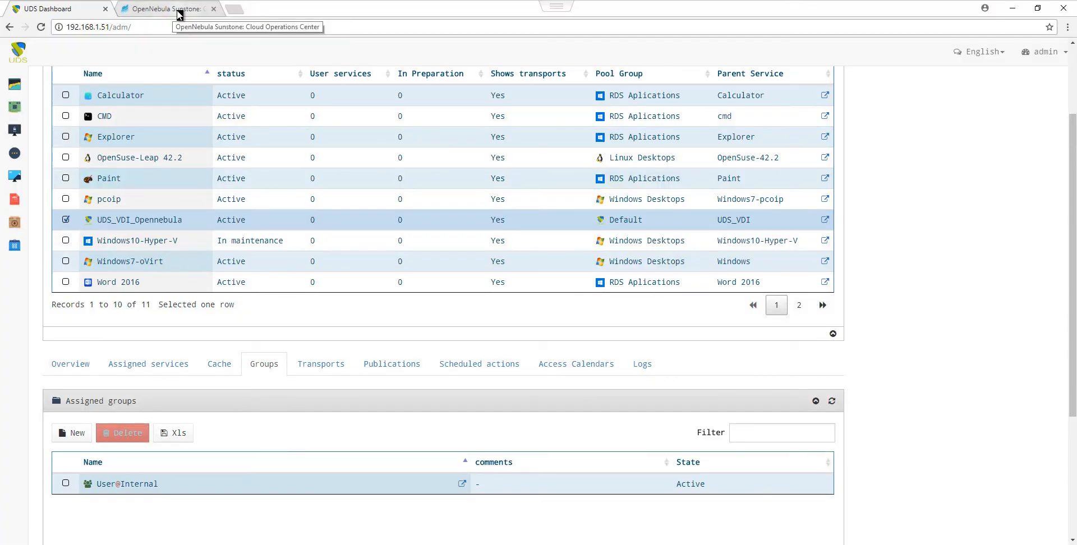
Refresh Sunstone's VM instances until three UDS_VDI VMs appear, the first running.
left_click(168, 8)
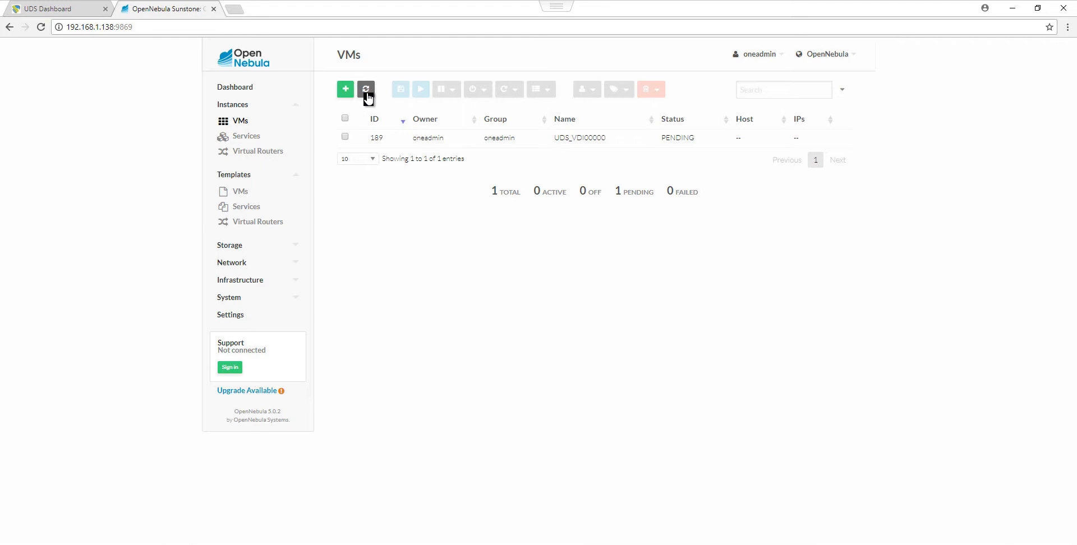
left_click(365, 90)
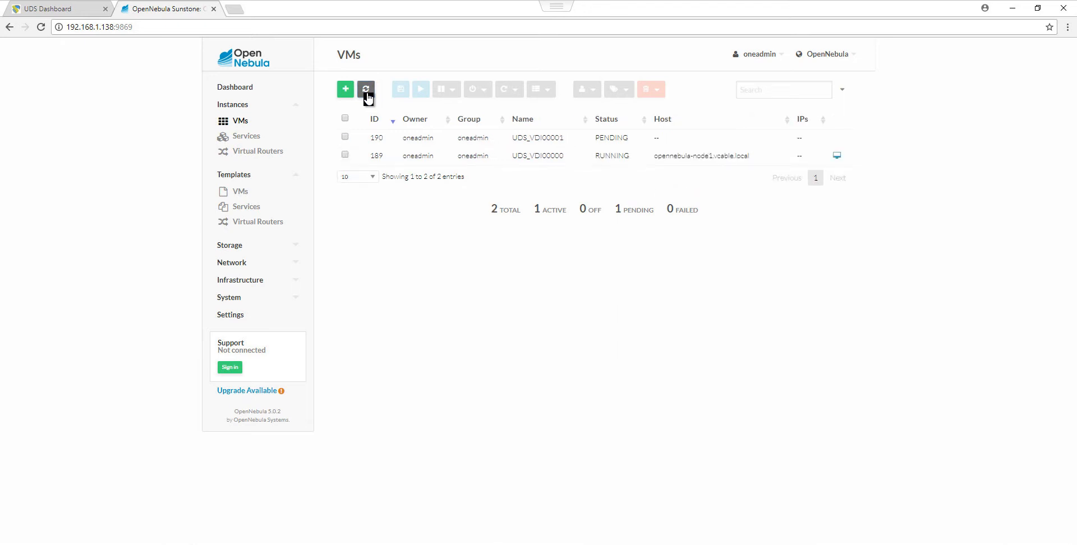
left_click(366, 90)
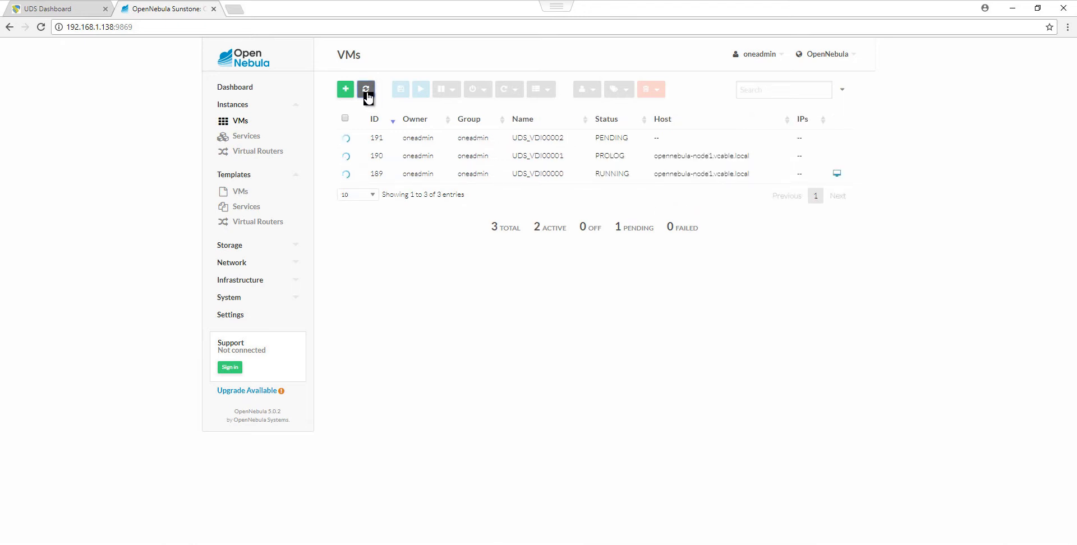
left_click(366, 89)
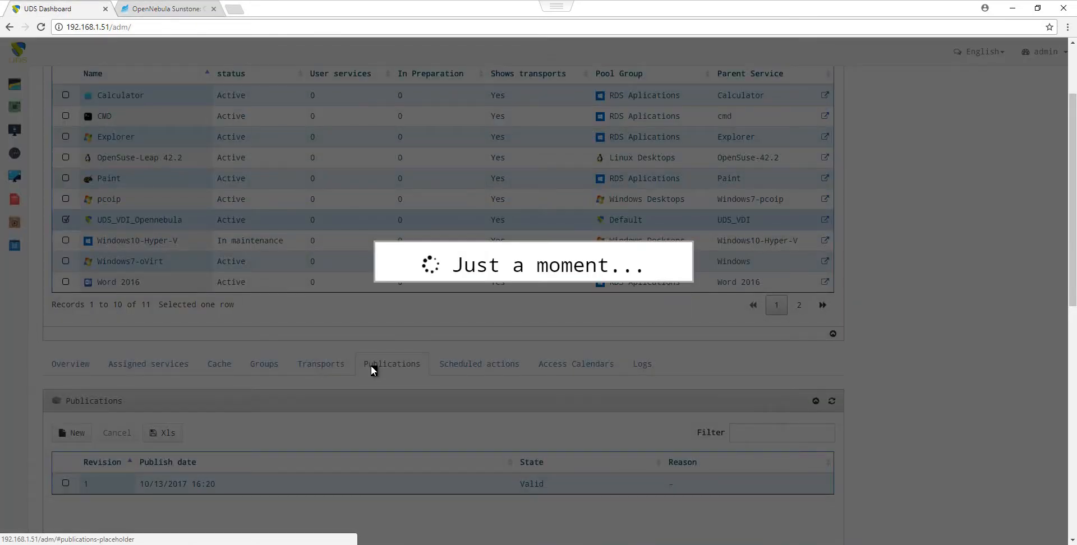
View the pool's revision 1 publication as Valid and reveal the admin account menu.
left_click(1043, 52)
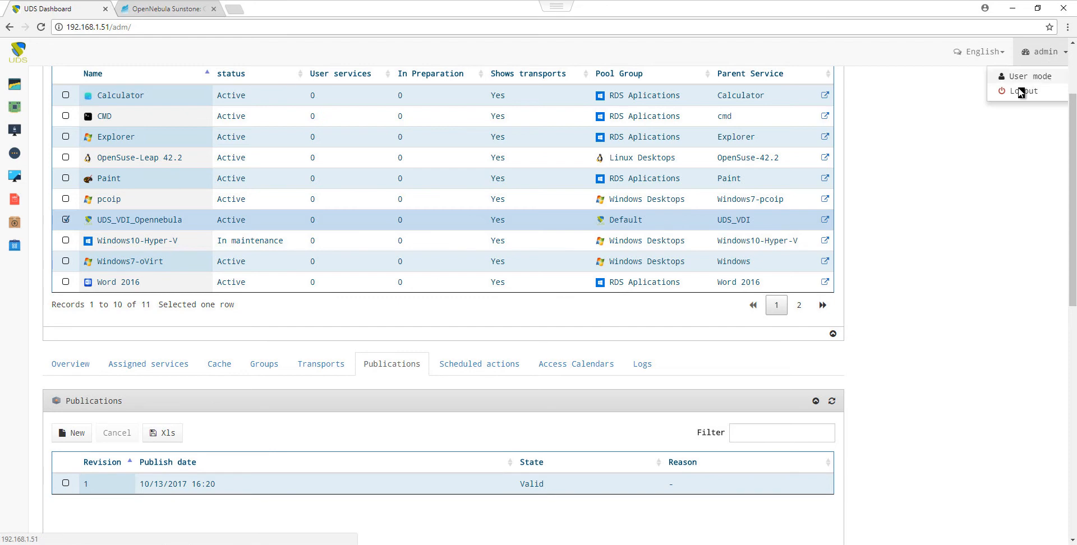
Enter user mode, where UDS_VDI_Opennebula appears as an available service tile.
left_click(1028, 76)
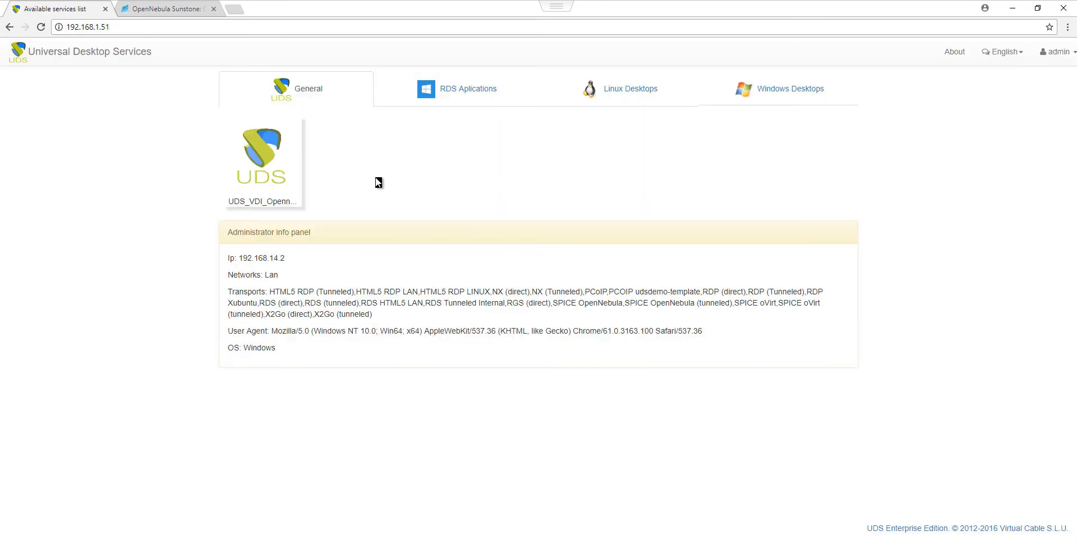
mouse_move(368, 191)
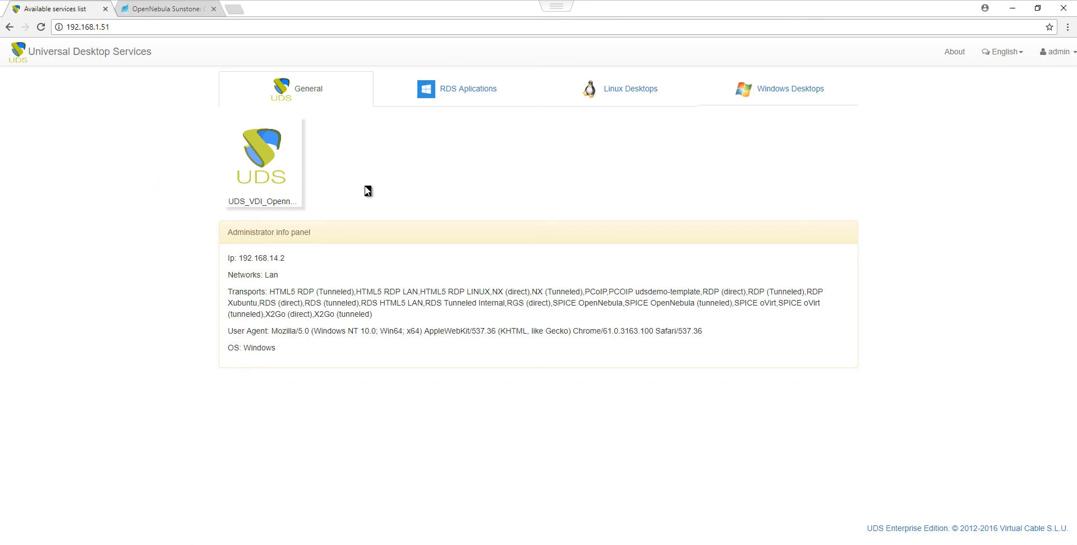
mouse_move(375, 219)
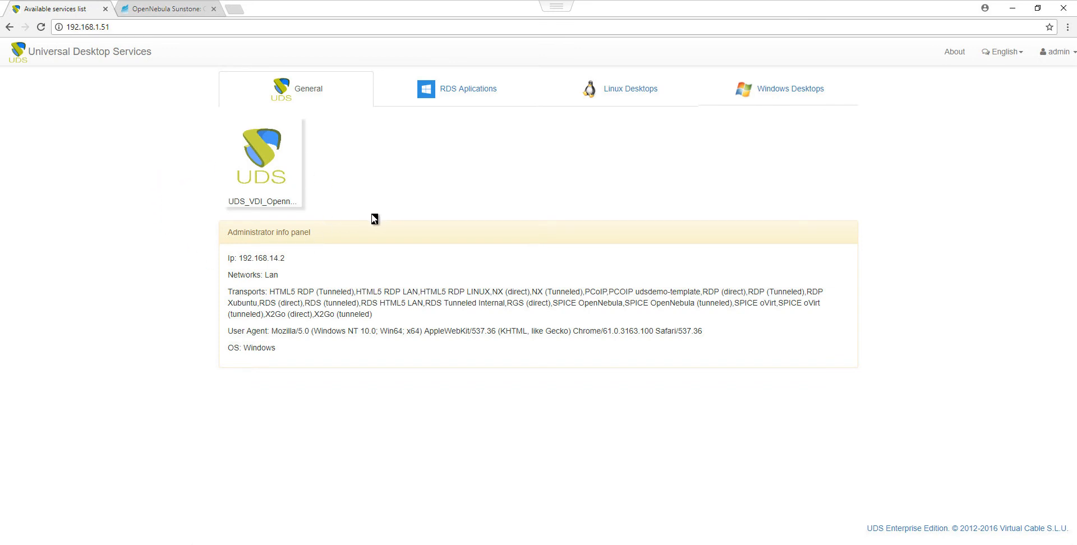
mouse_move(355, 182)
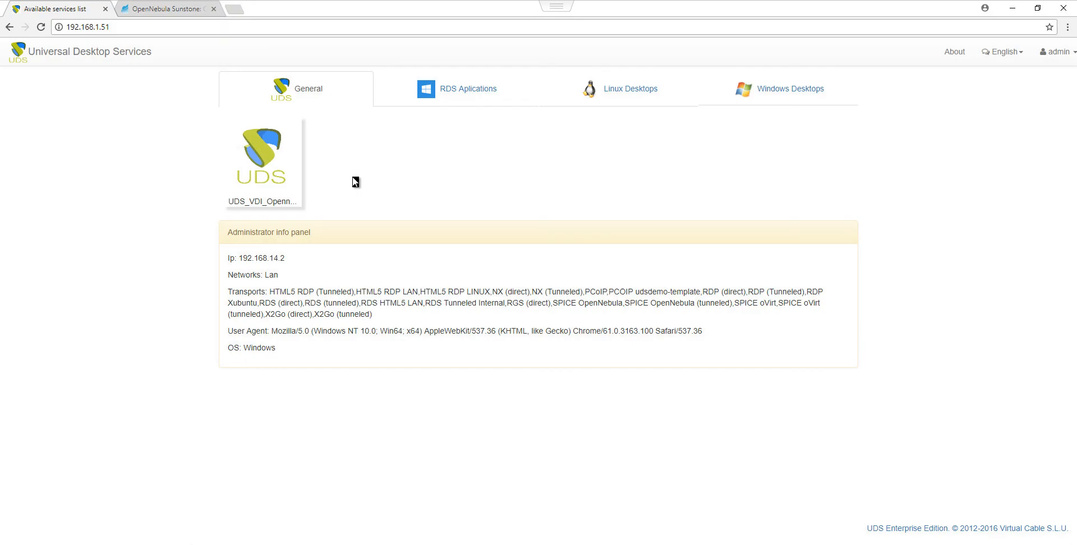